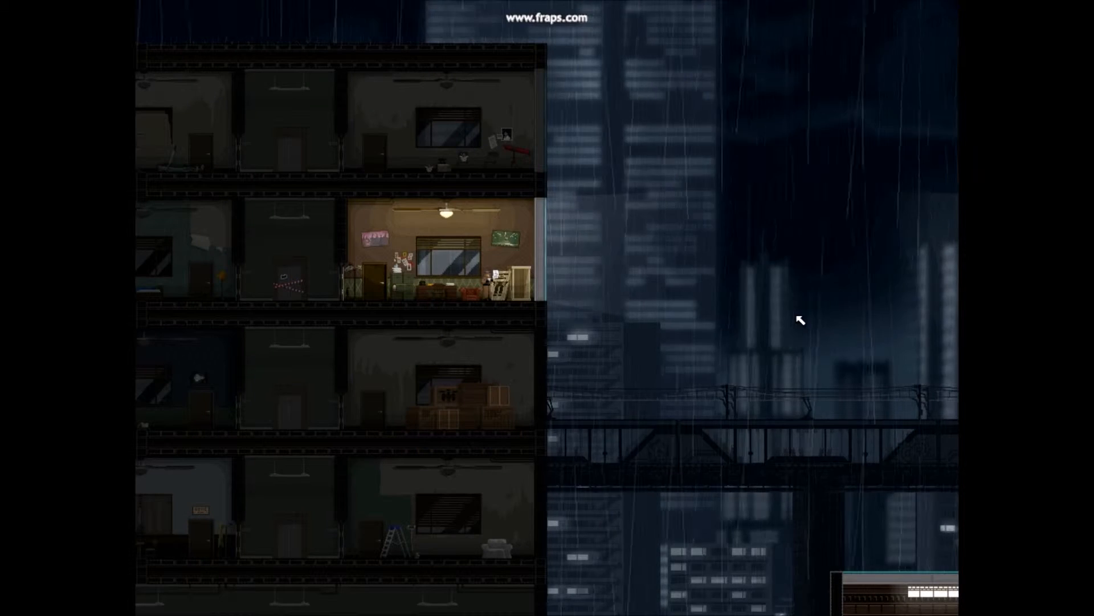
# Advance through the jump-gear commentary lines and continue into the mission.
pyautogui.press('space')
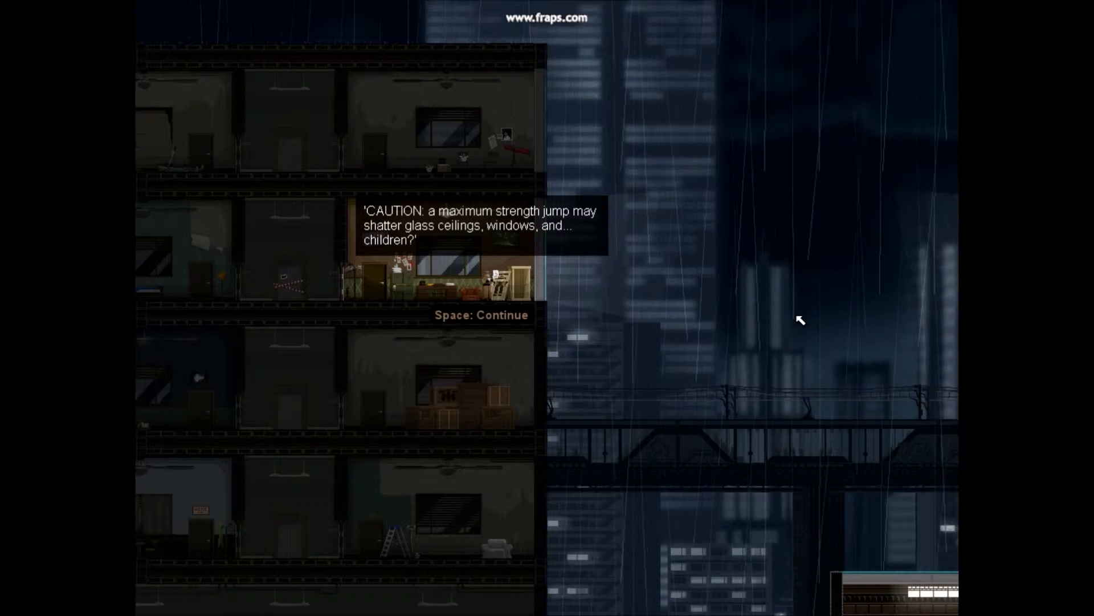
pyautogui.press('space')
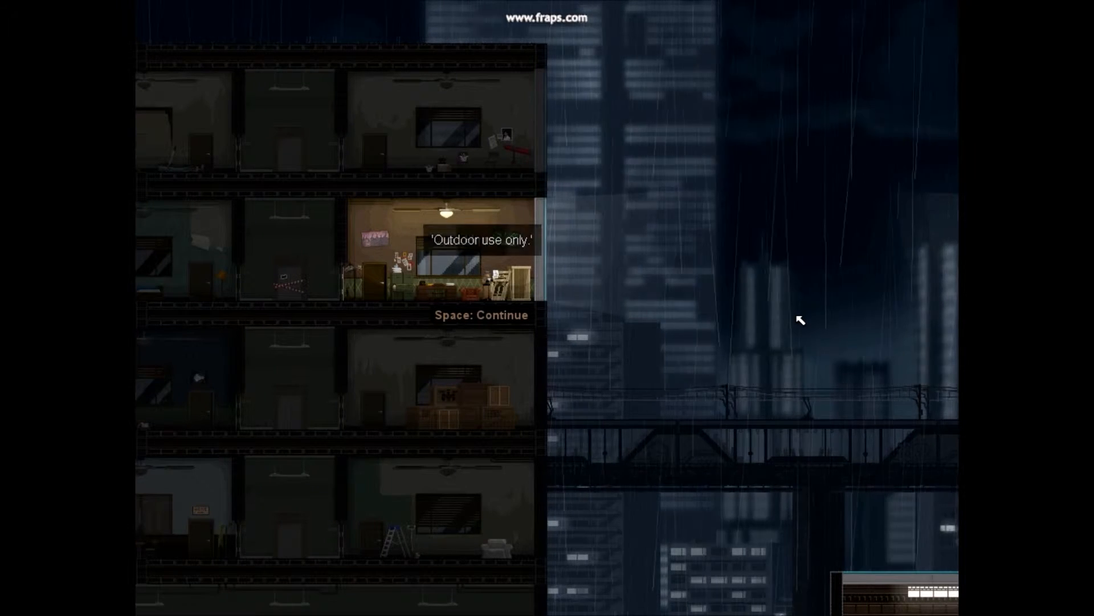
pyautogui.press('space')
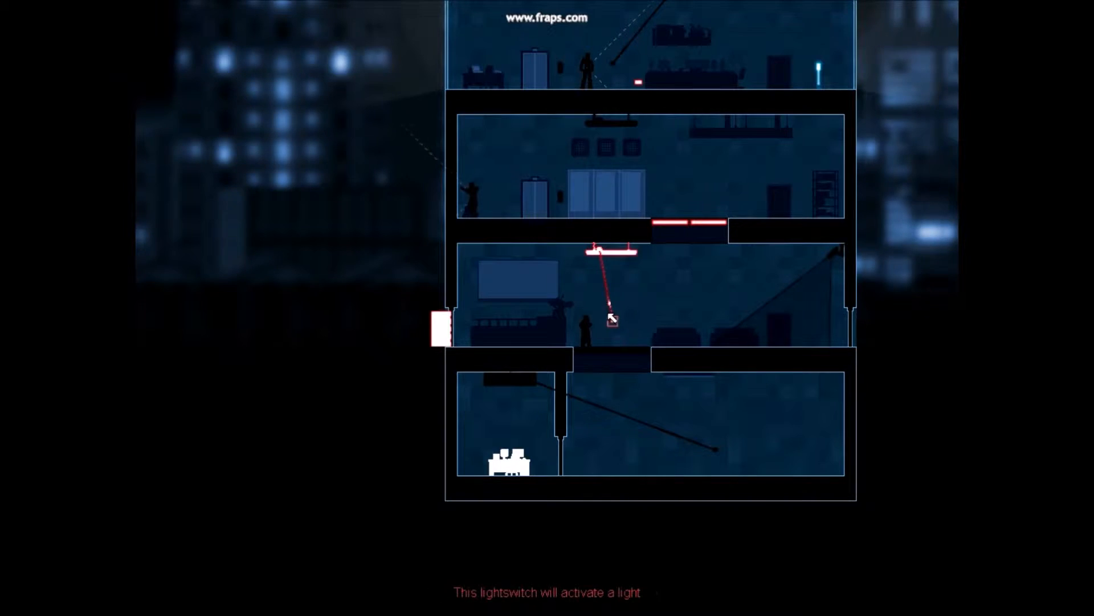
pyautogui.moveTo(718, 306)
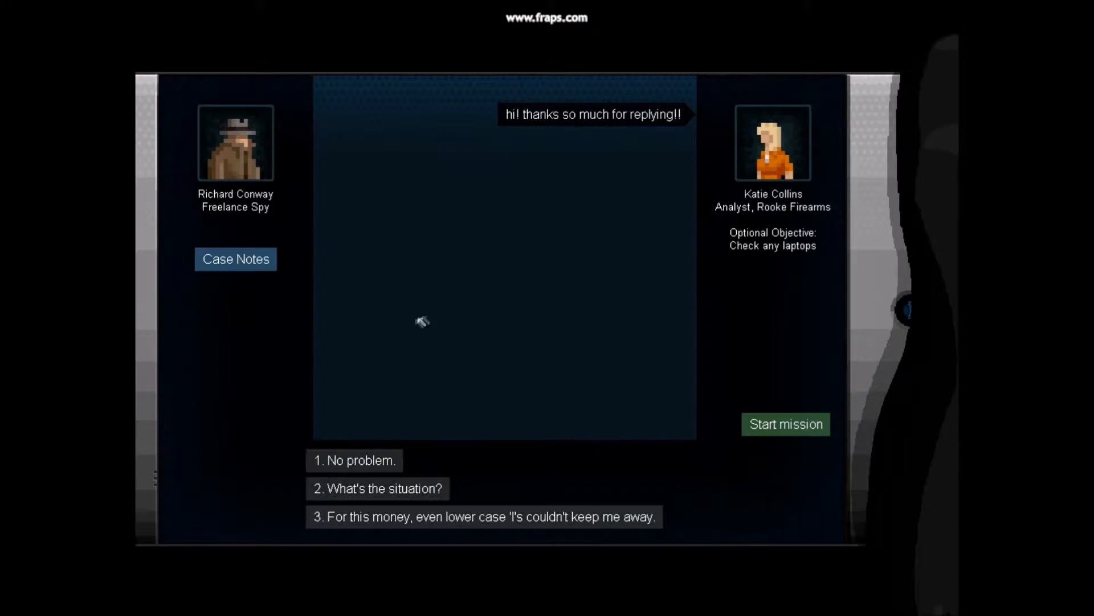
pyautogui.moveTo(569, 140)
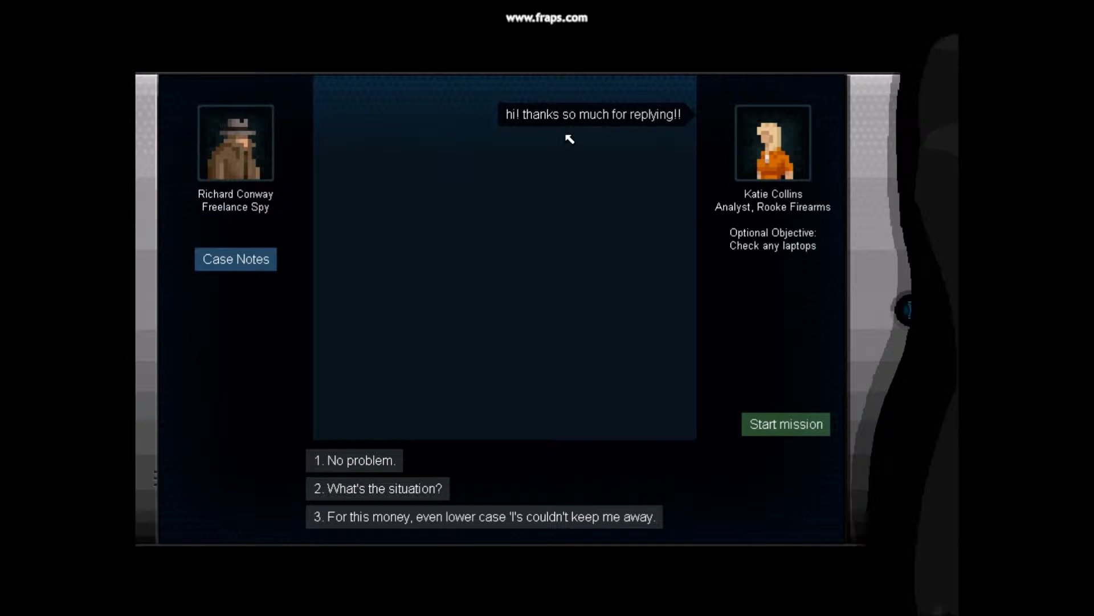
# Advance the analyst's briefing chat, then wire the lightswitch to the trapdoor in Crosslink mode.
pyautogui.click(785, 424)
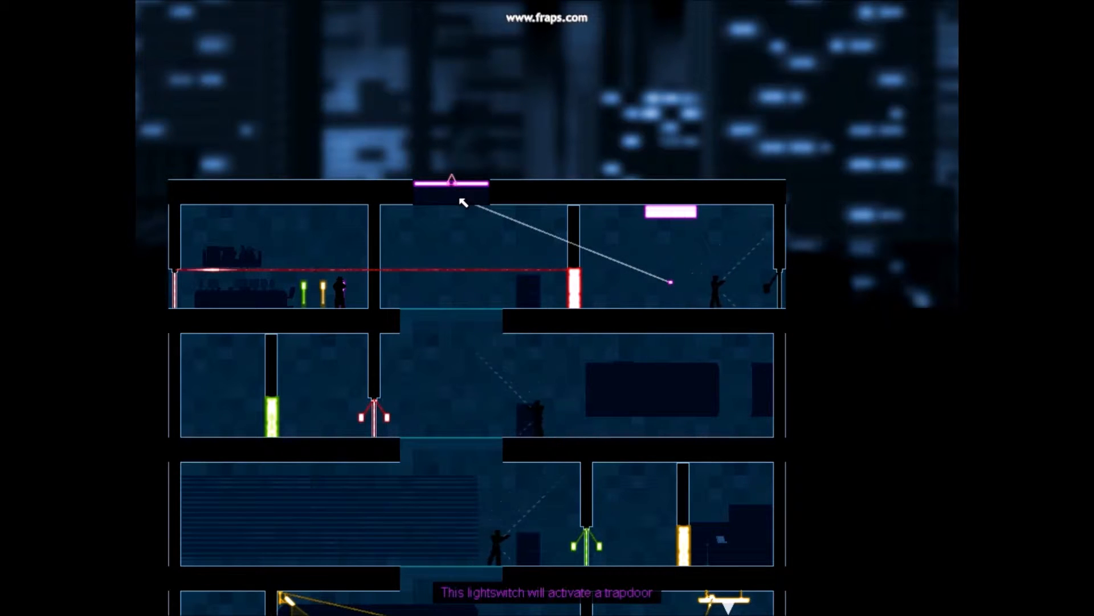
pyautogui.click(449, 188)
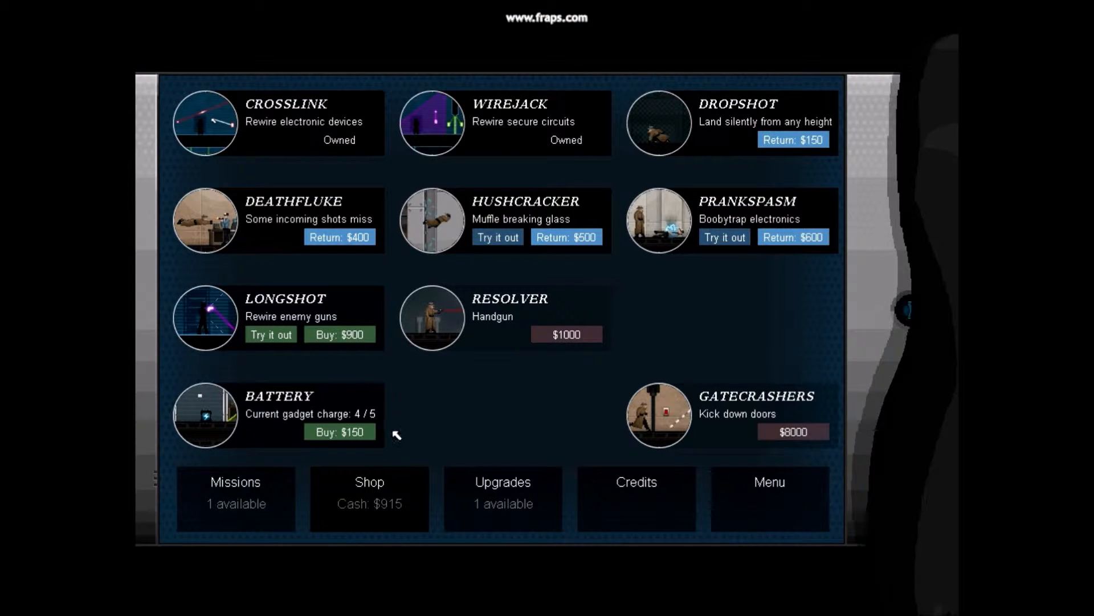
pyautogui.moveTo(340, 340)
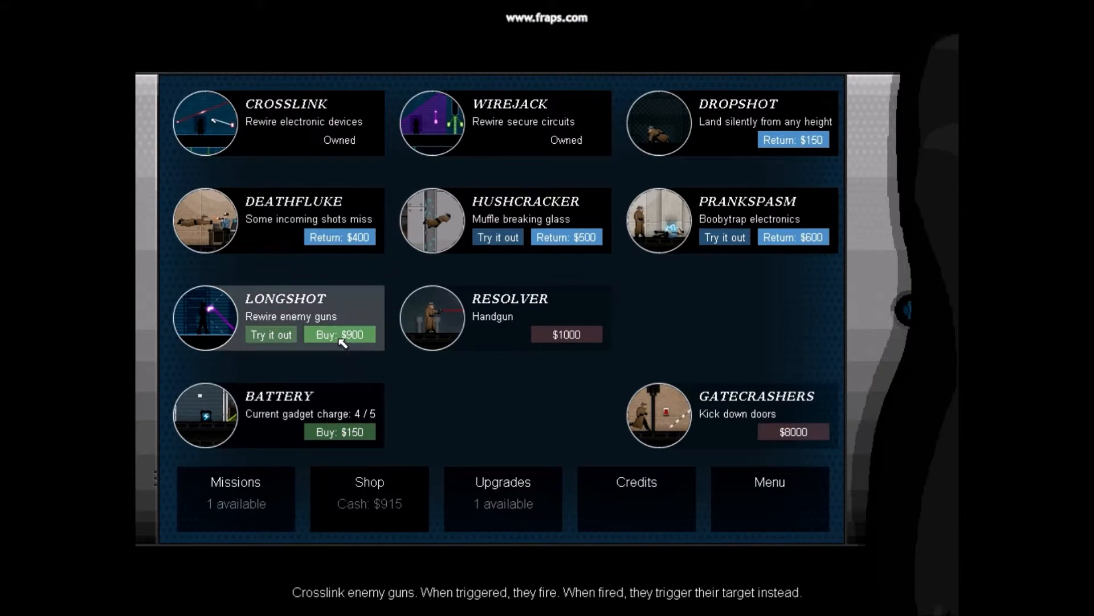
# Buy the $900 Longshot gadget, leaving $15, and move to the trouser Upgrades screen.
pyautogui.click(339, 334)
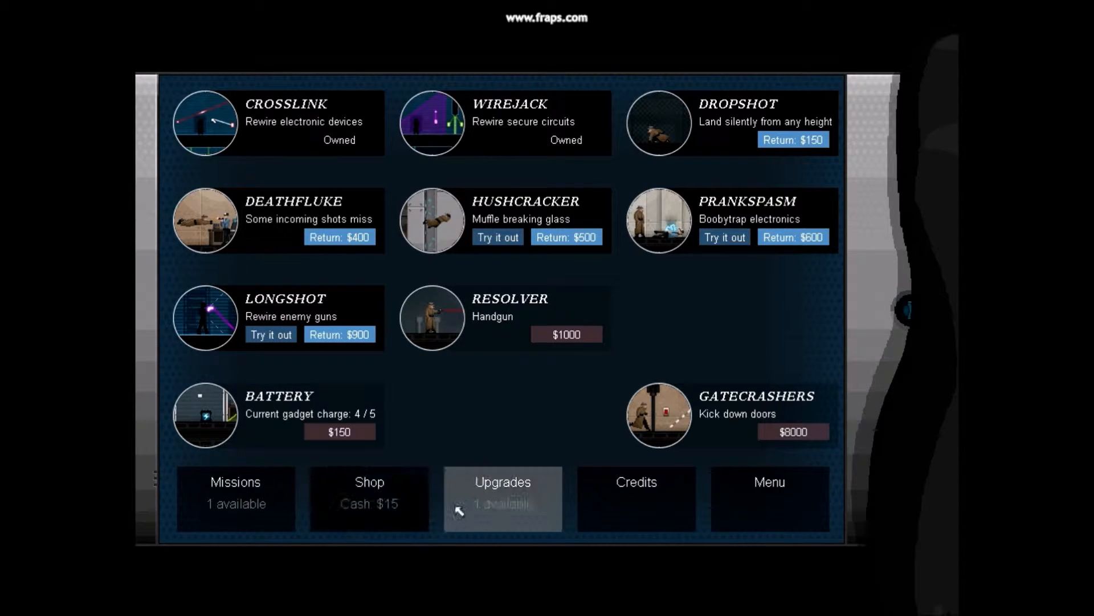
pyautogui.click(501, 500)
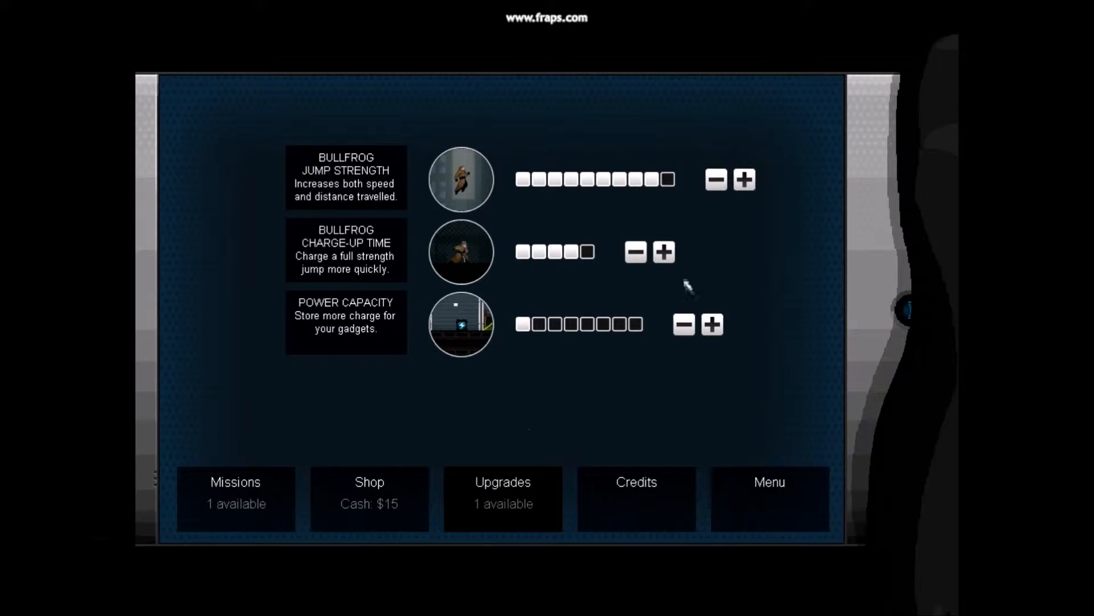
pyautogui.moveTo(720, 193)
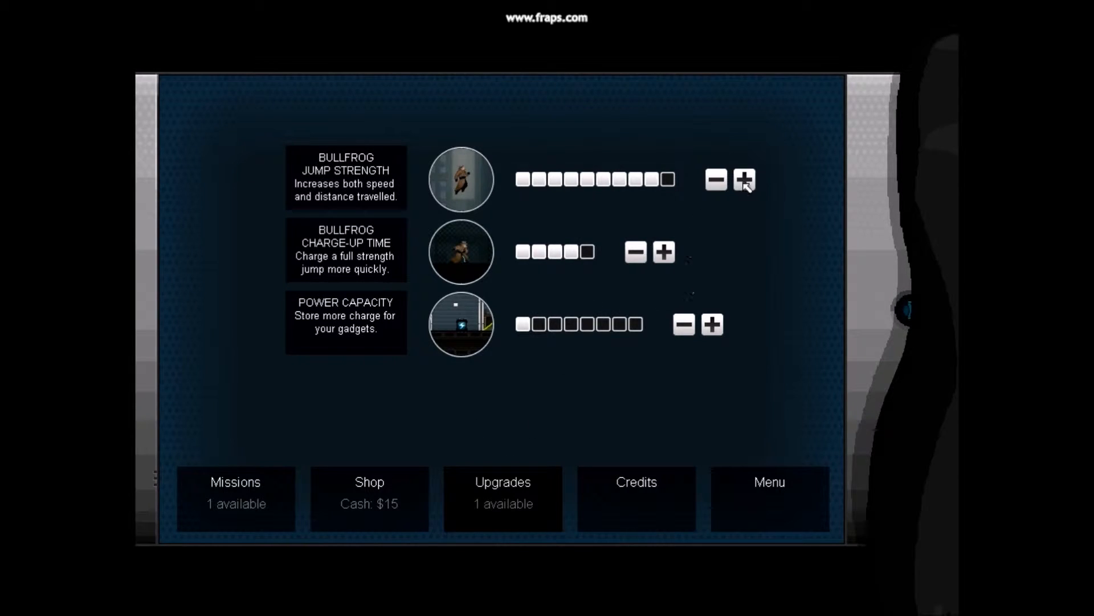
# Add one level to Bullfrog Jump Strength with the available upgrade point.
pyautogui.click(742, 180)
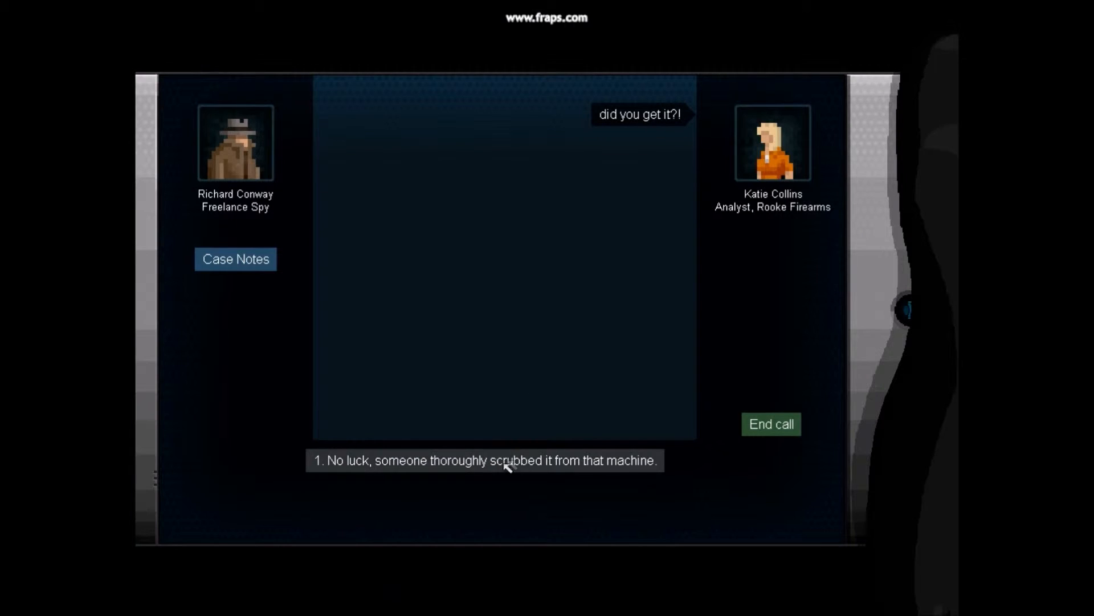
# Send reply 1: 'No luck, someone thoroughly scrubbed it from that machine.'.
pyautogui.click(484, 461)
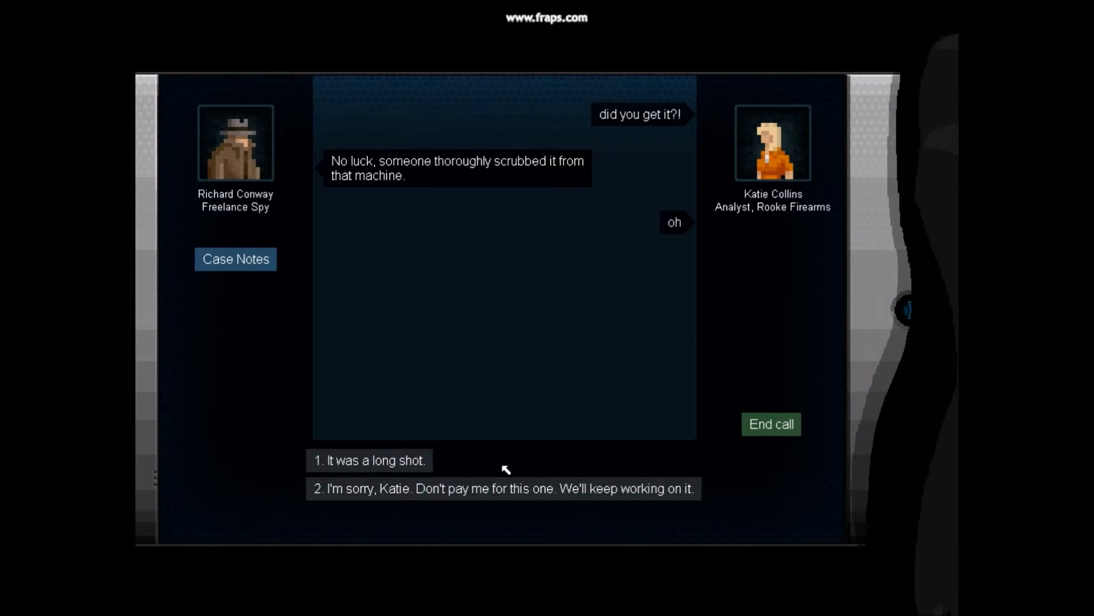
pyautogui.moveTo(443, 495)
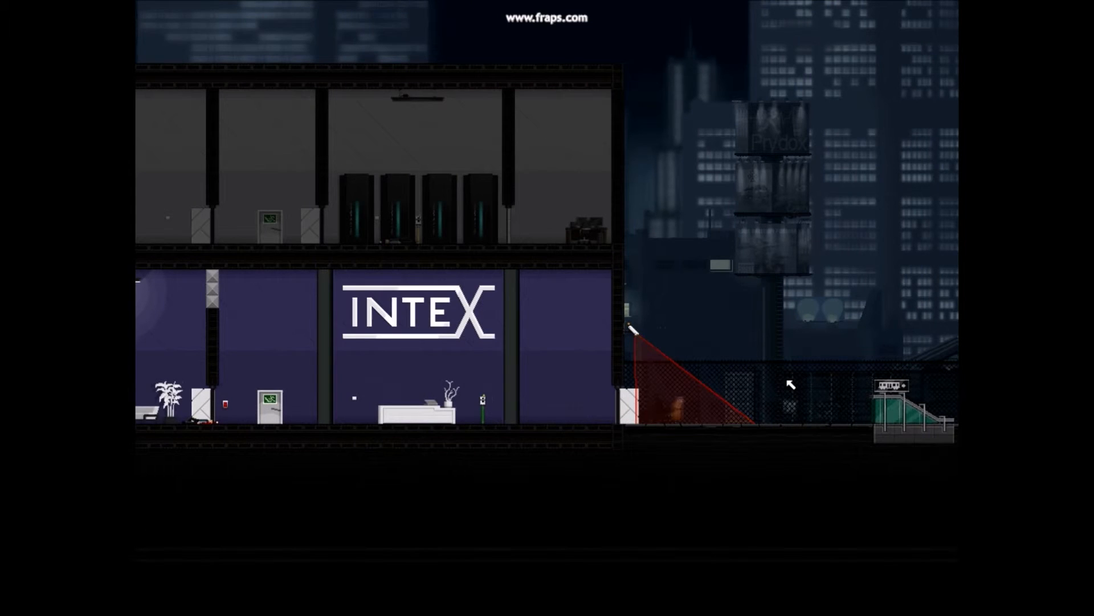
# Use the pause menu's 'Skip mission (2 left)' to move from Intex to the Rooke building level.
pyautogui.press('Escape')
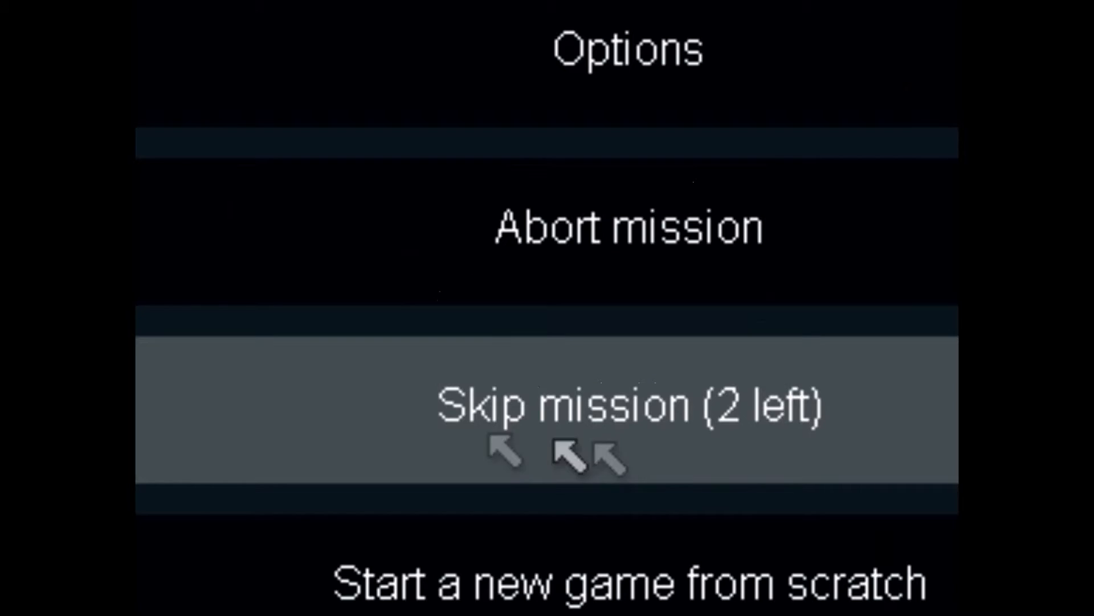
pyautogui.click(628, 416)
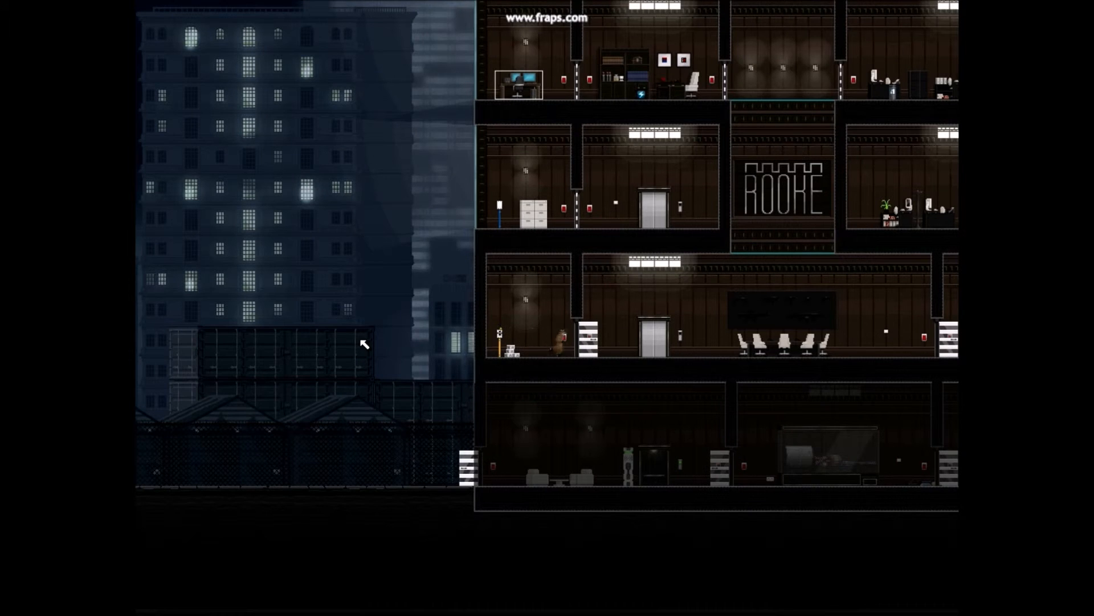